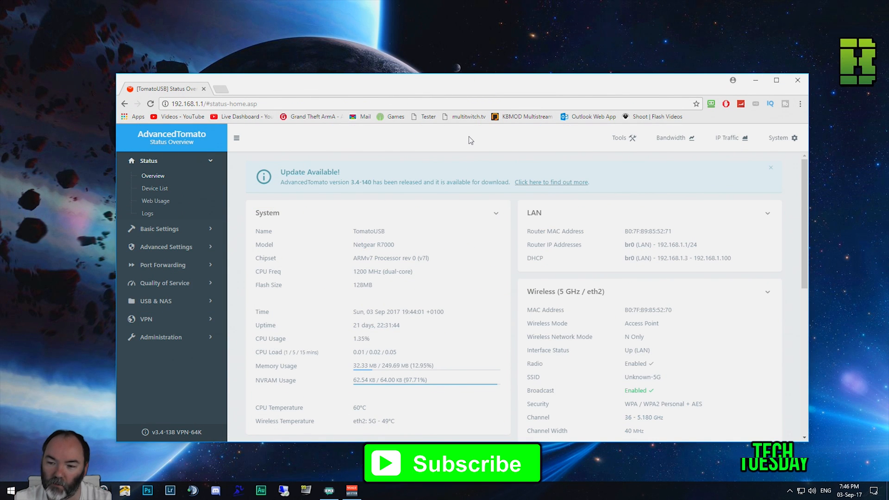
mouse_move(310, 313)
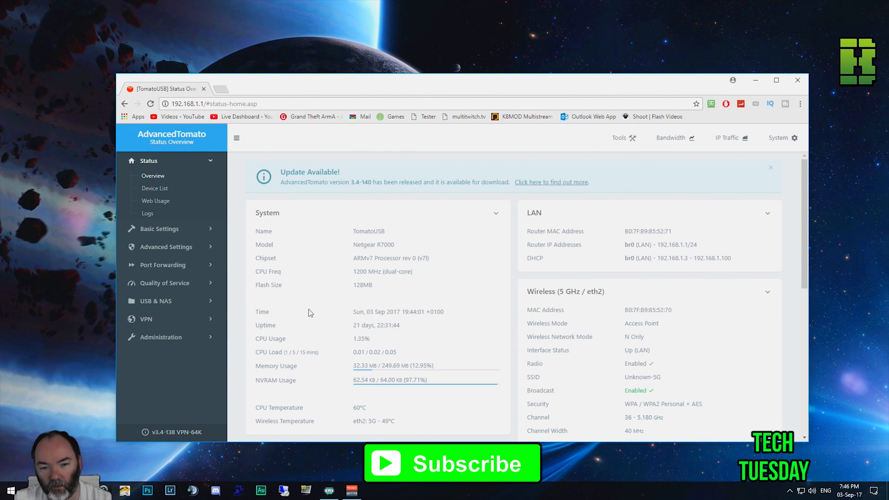
mouse_move(367, 280)
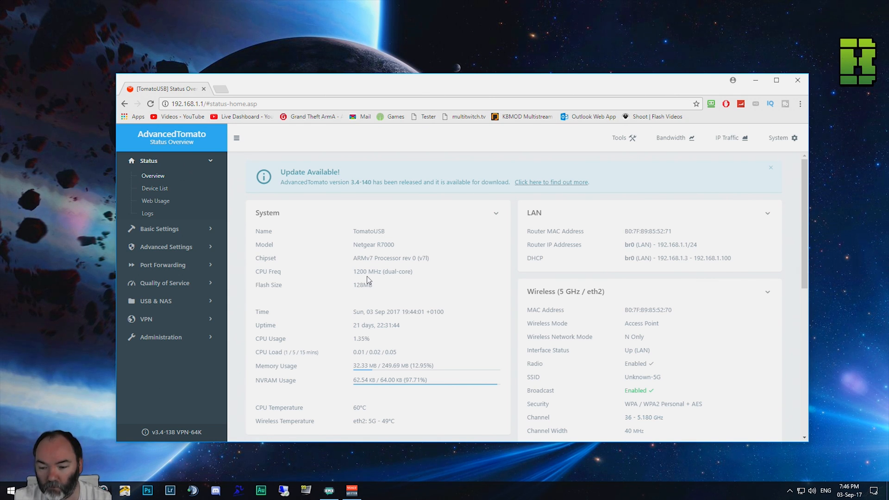
mouse_move(375, 258)
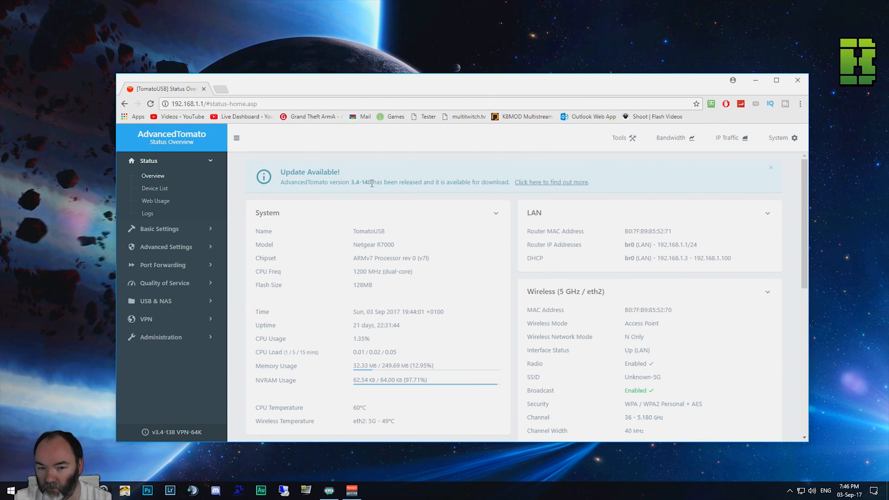
mouse_move(470, 214)
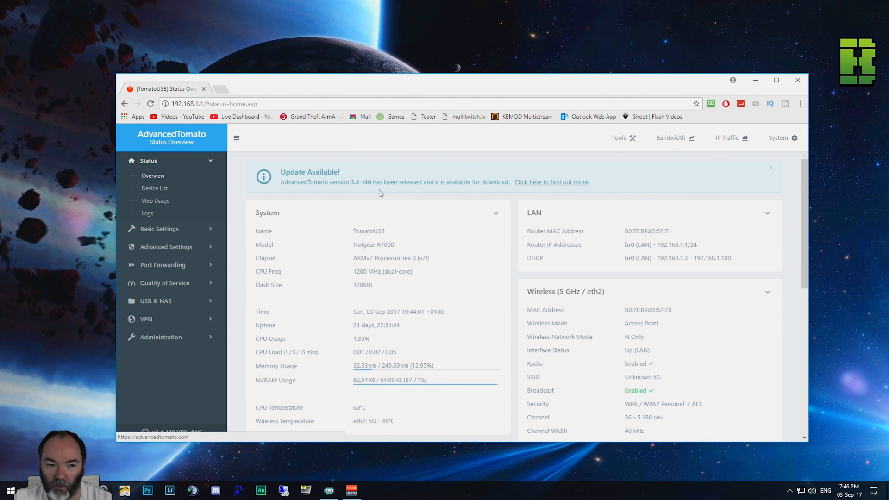
mouse_move(372, 191)
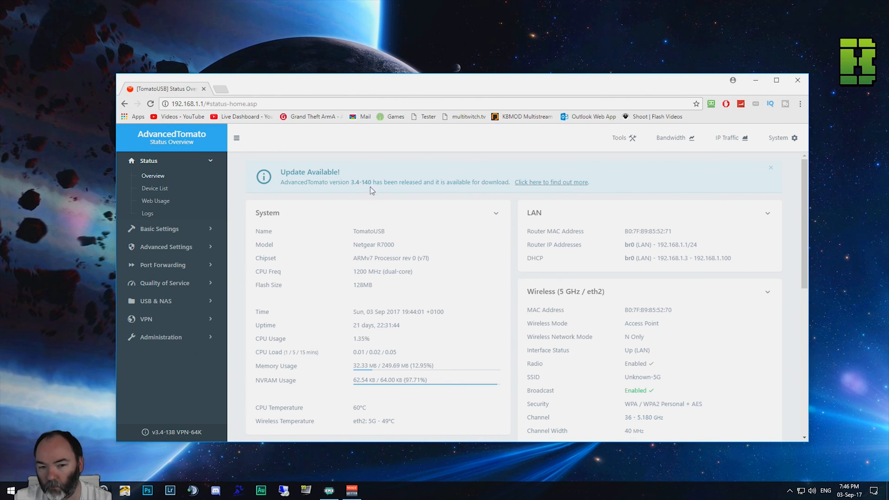
Open the AdvancedTomato 3.4-140 update announcement page.
double_click(361, 182)
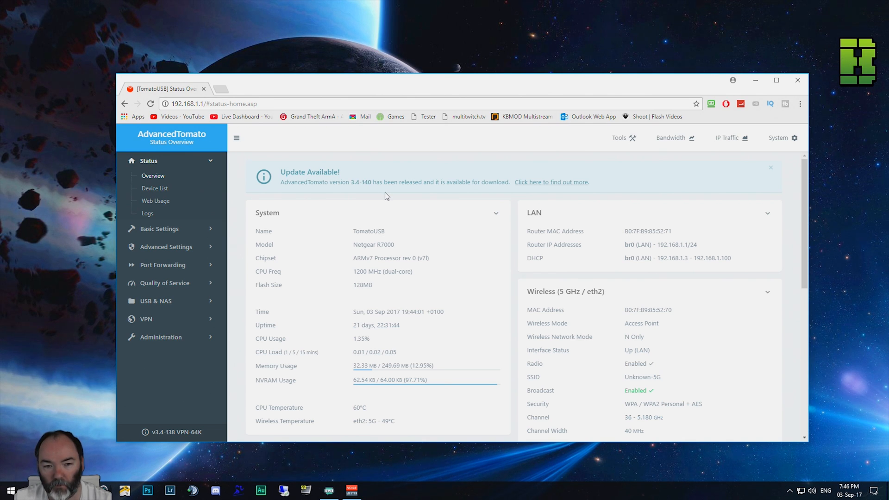
mouse_move(440, 275)
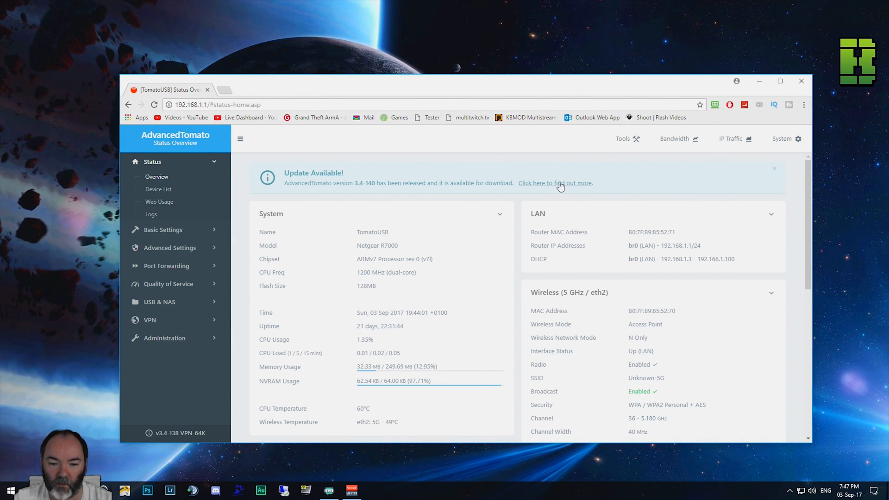
left_click(554, 182)
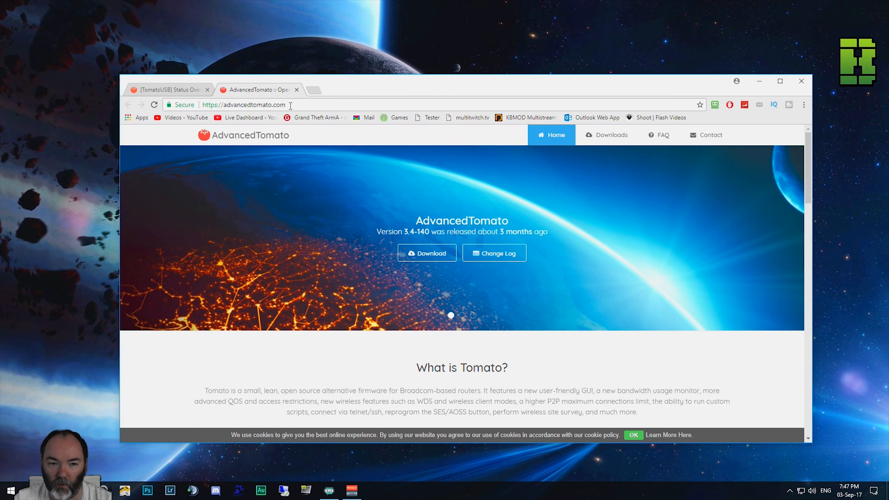
left_click(244, 104)
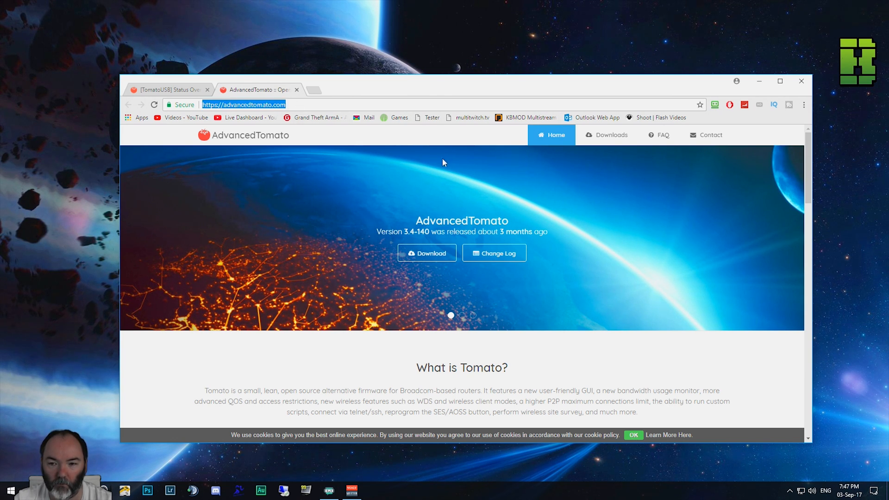
Go through the Downloads router list to the NETGEAR R7000 firmware page.
left_click(606, 135)
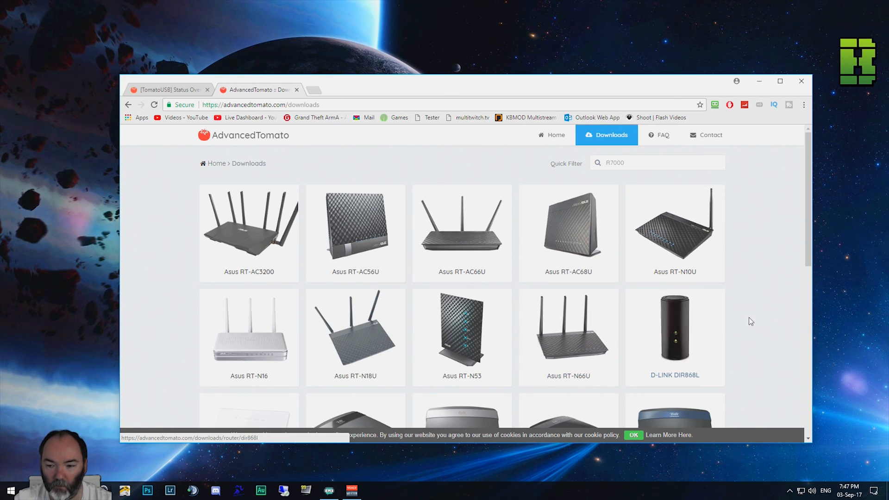
scroll("down", 3)
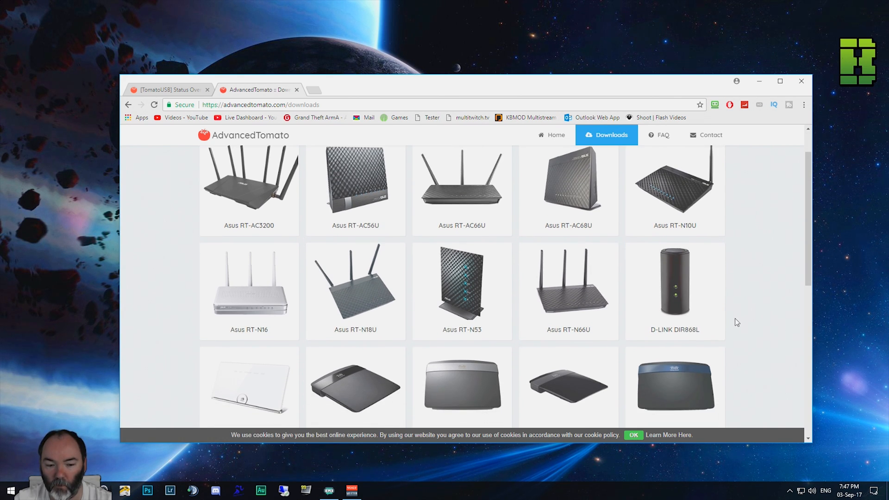
scroll("down", 3)
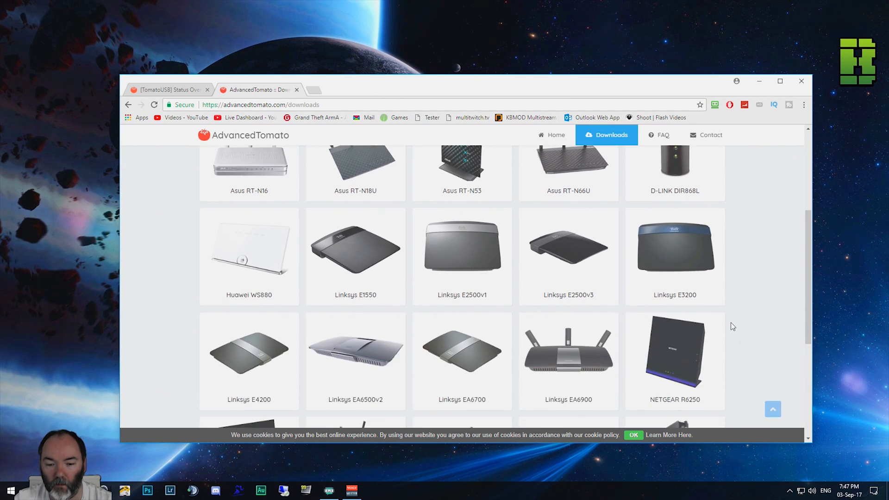
scroll("down", 3)
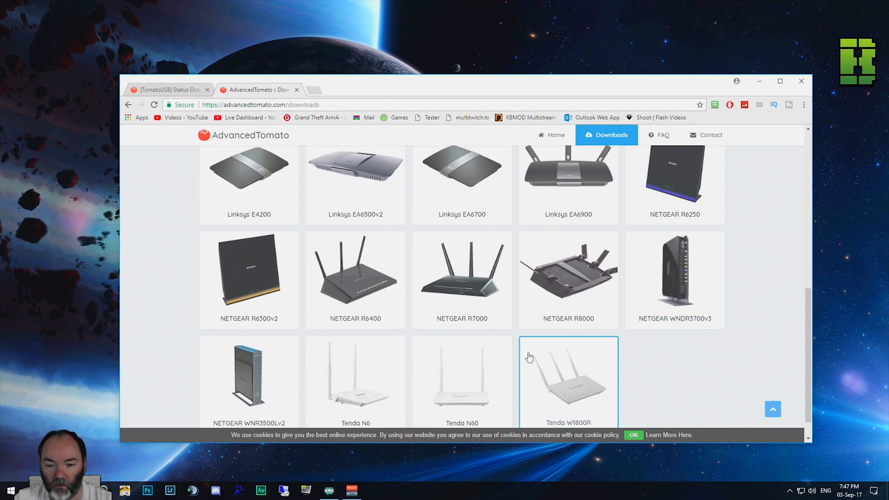
scroll("down", 3)
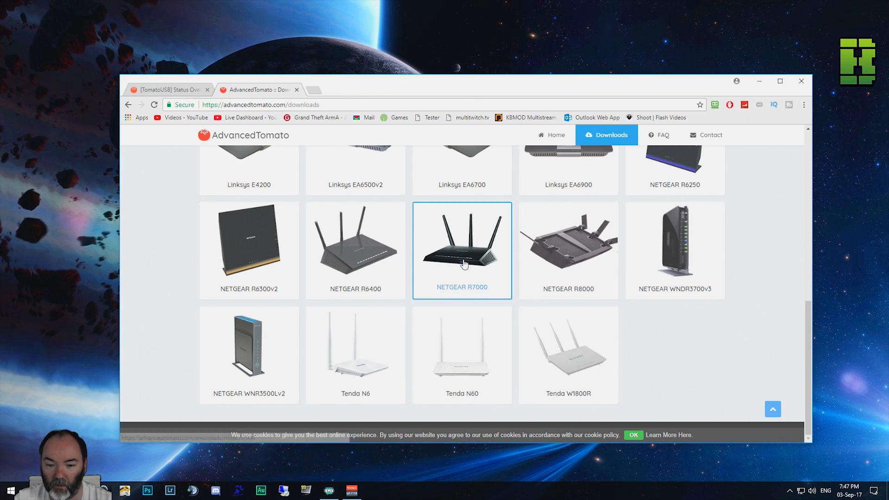
left_click(461, 240)
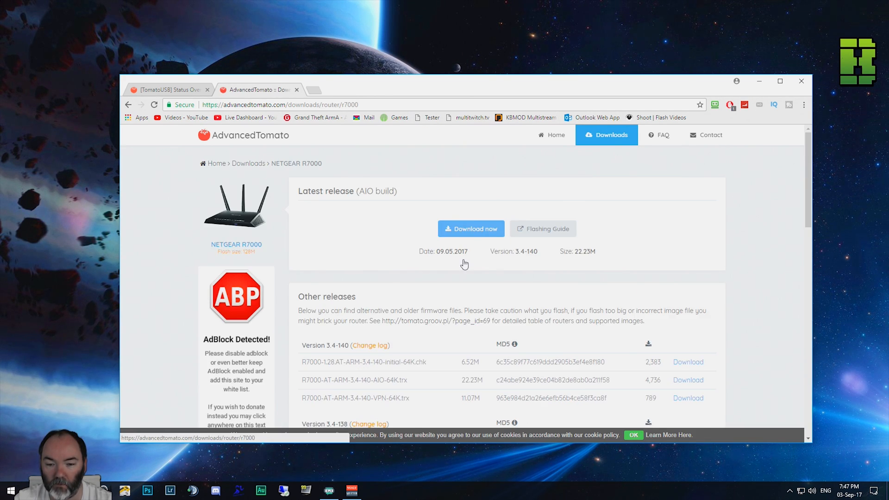
Download R7000-AT-ARM-3.4-140-VPN-64K.trx from the Version 3.4-140 release listing.
scroll("down", 3)
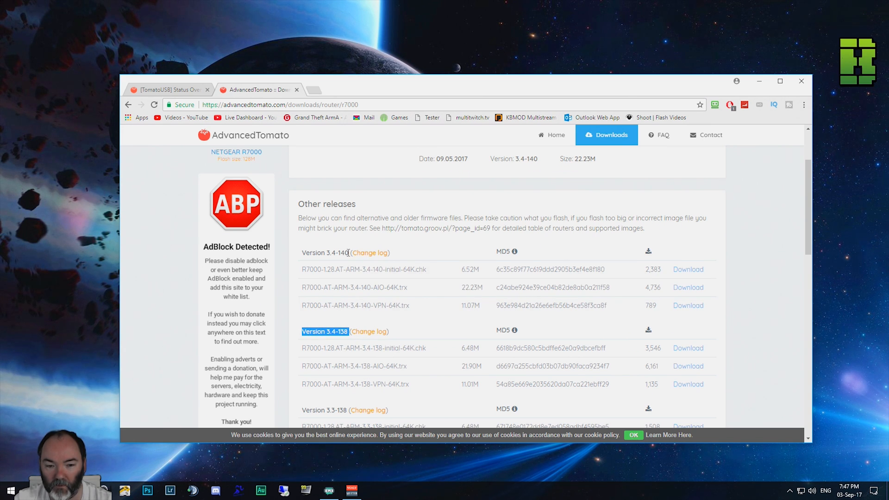
left_click(368, 253)
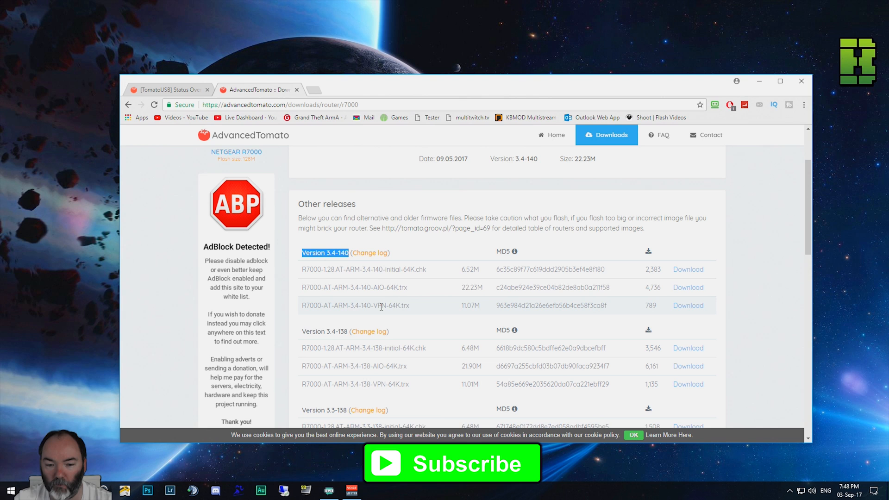
mouse_move(687, 305)
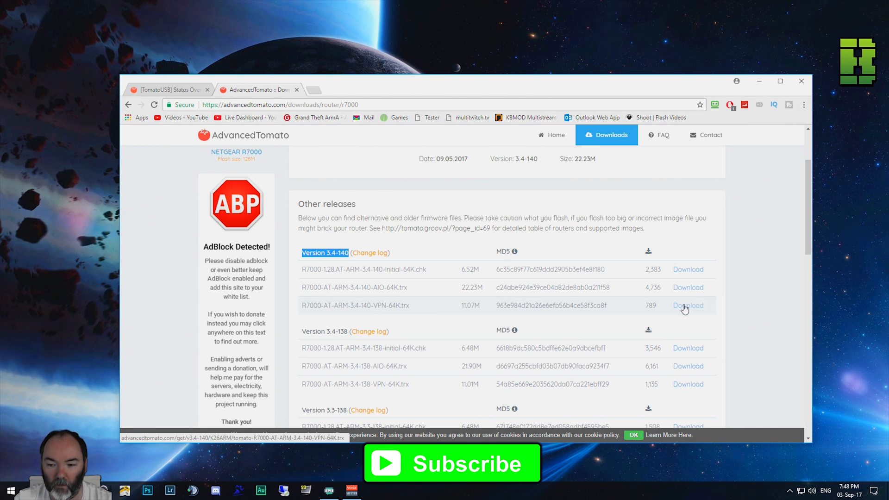
left_click(687, 305)
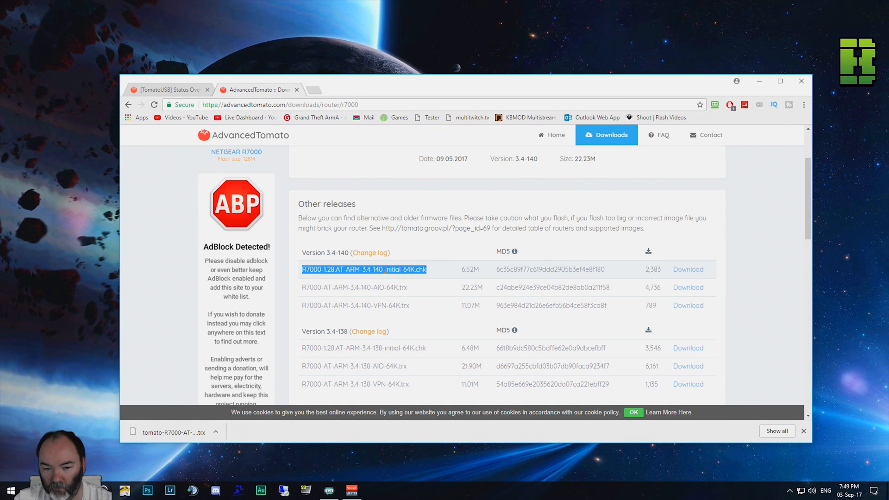
mouse_move(412, 317)
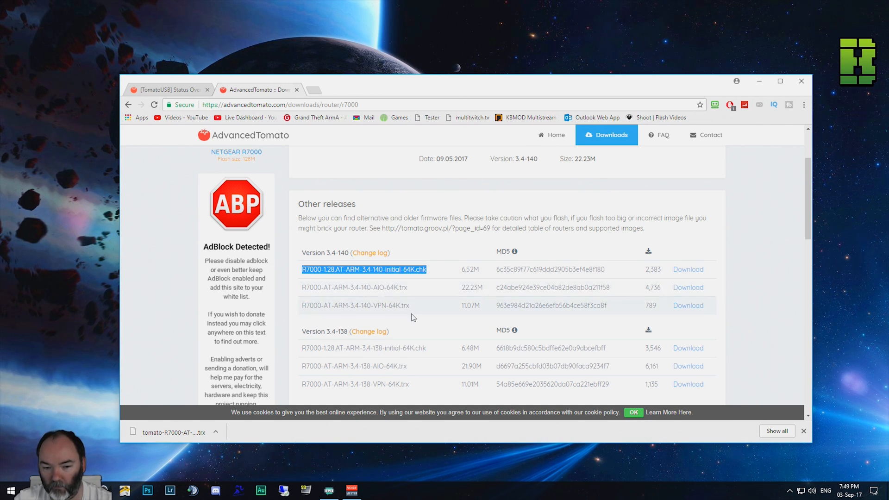
Back up the router configuration from Administration > Configuration and keep the .cfg download.
left_click(167, 89)
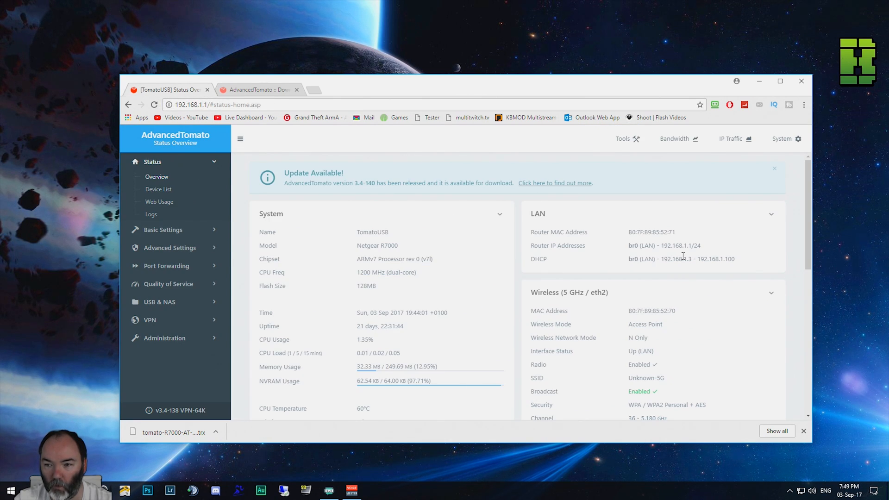
mouse_move(172, 432)
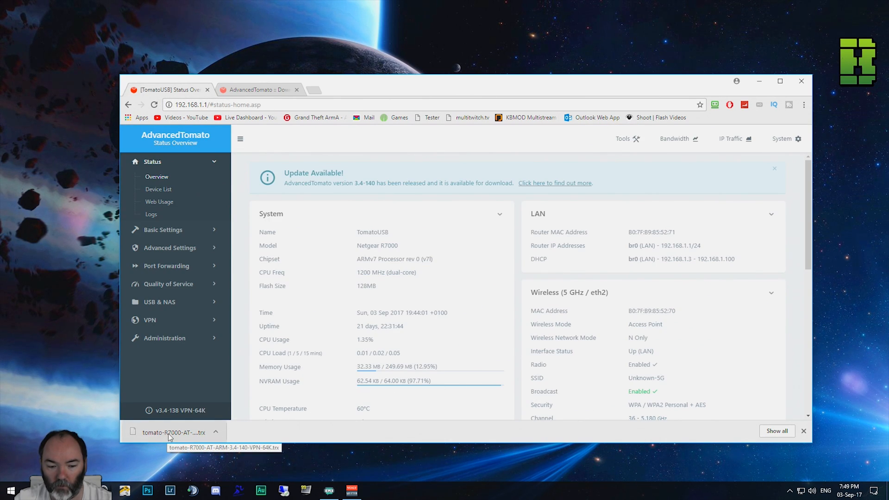
mouse_move(510, 406)
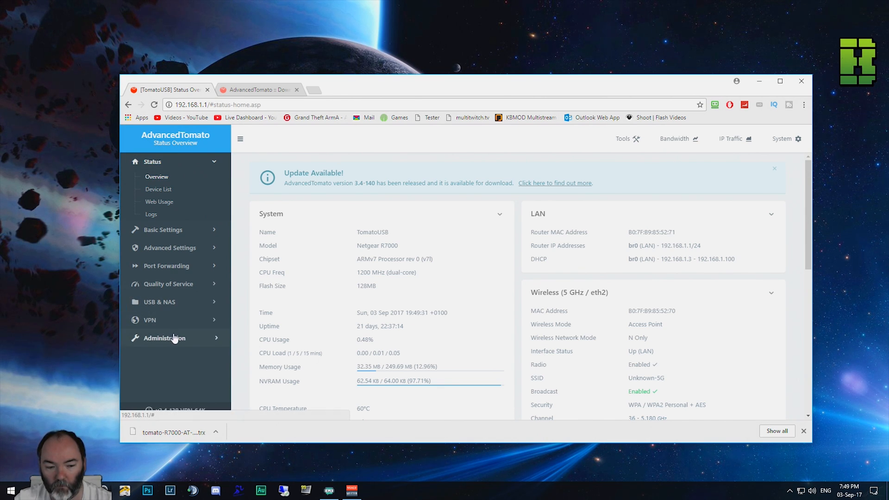
left_click(165, 338)
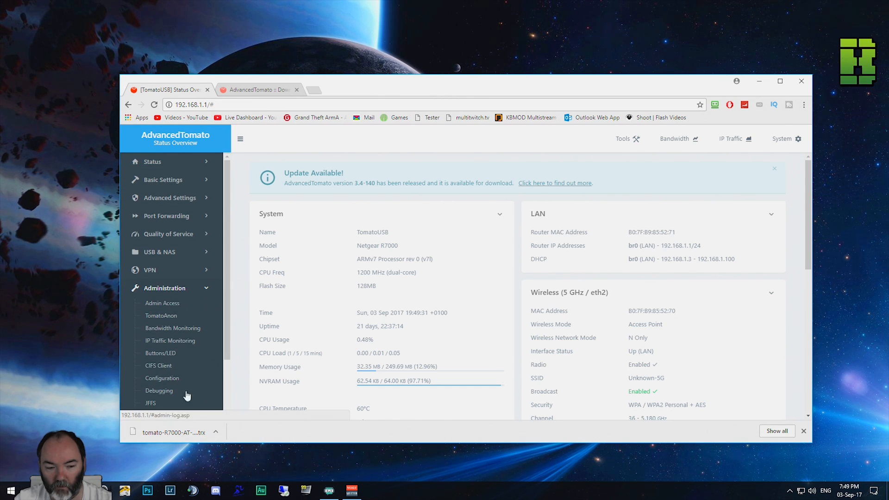
scroll("down", 3)
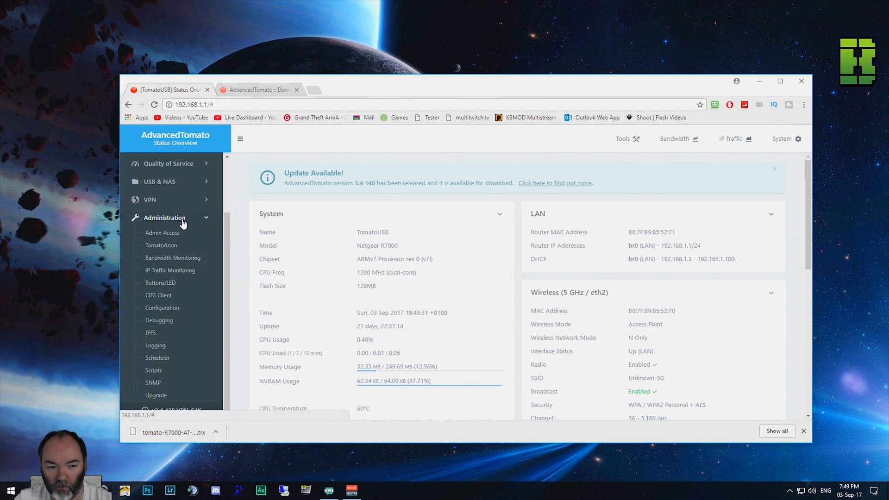
left_click(162, 307)
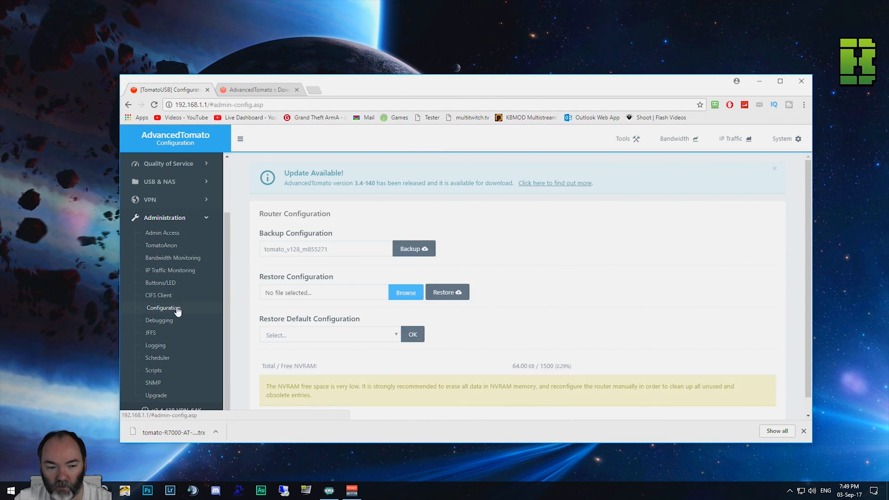
mouse_move(414, 248)
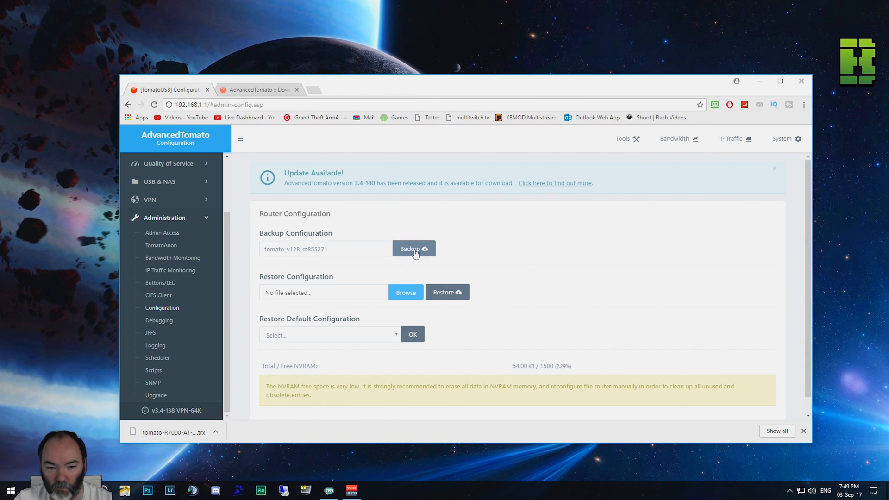
left_click(414, 248)
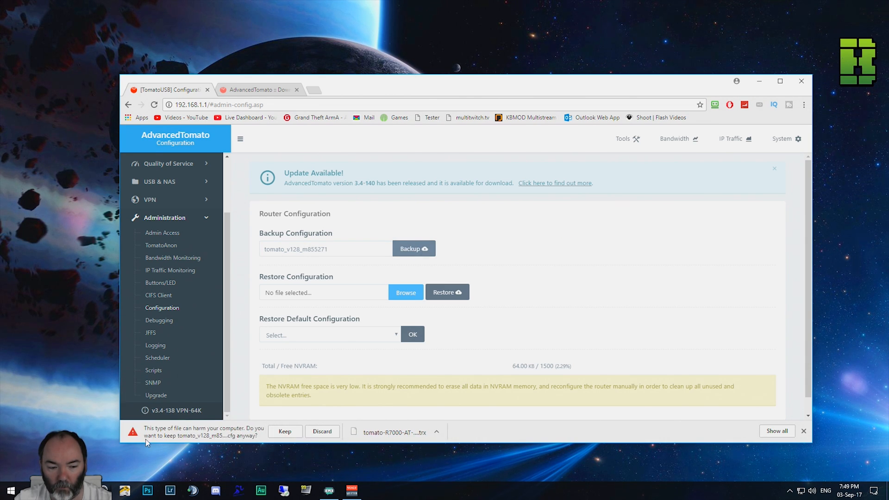
left_click(285, 431)
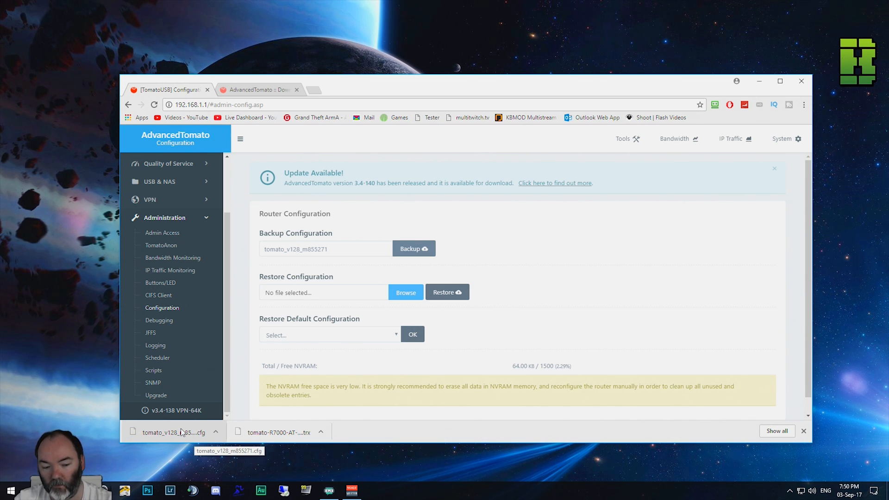
mouse_move(424, 344)
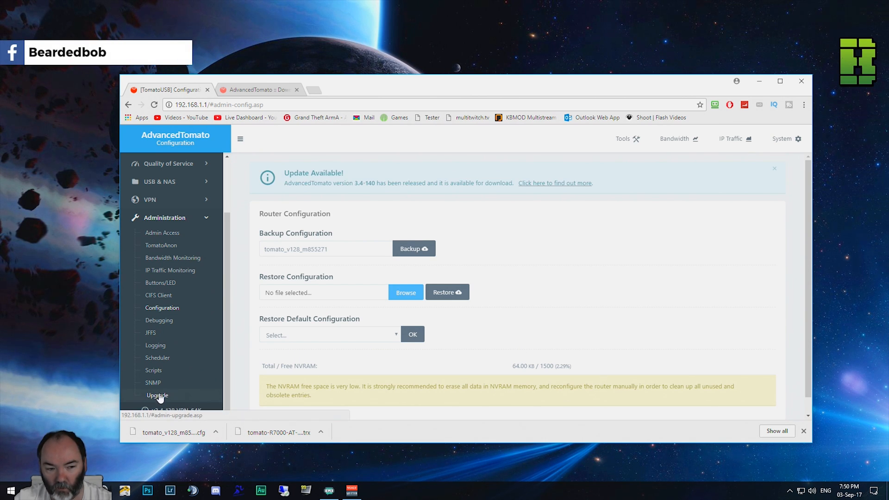
Flash tomato-R7000-AT-ARM-3.4-140-VPN-64K.trx through Administration > Upgrade.
left_click(157, 395)
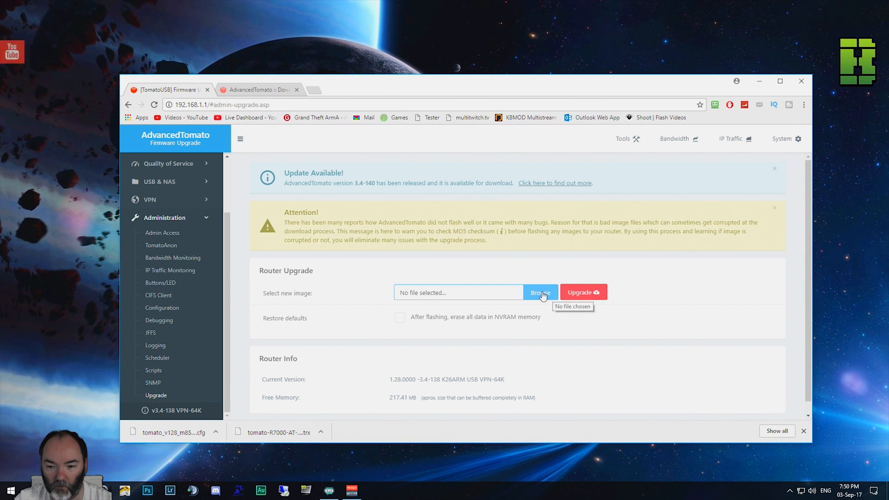
left_click(539, 292)
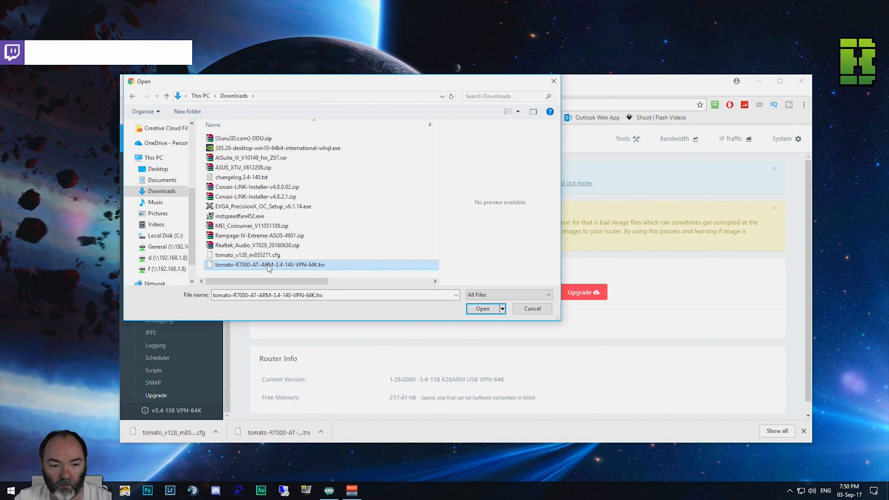
left_click(482, 308)
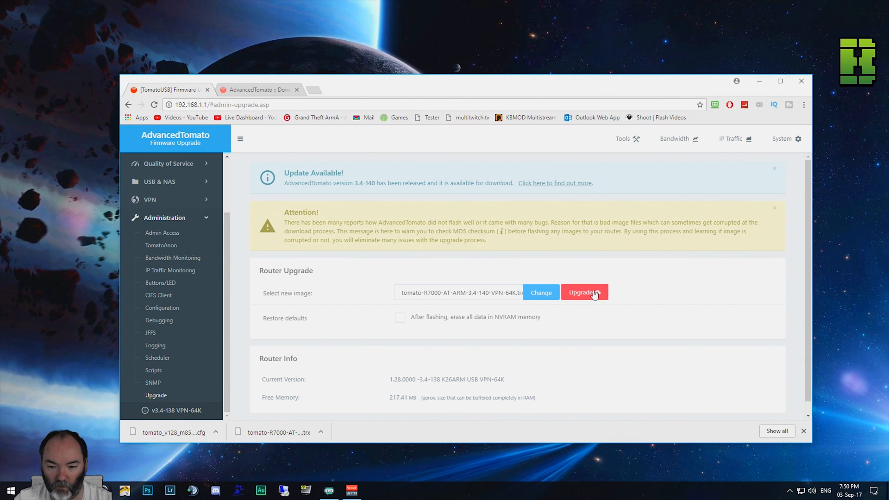
left_click(584, 292)
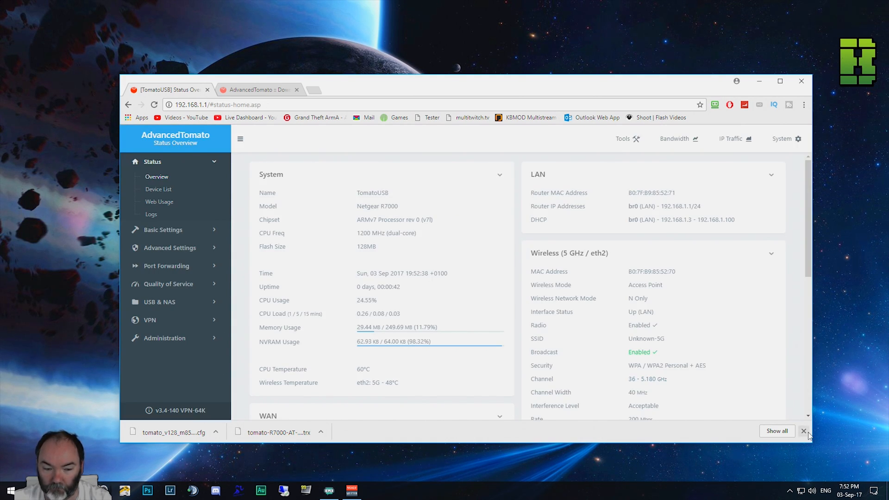
Close Chrome's downloads bar, revealing the v3.4-140 VPN-64K status overview.
left_click(803, 431)
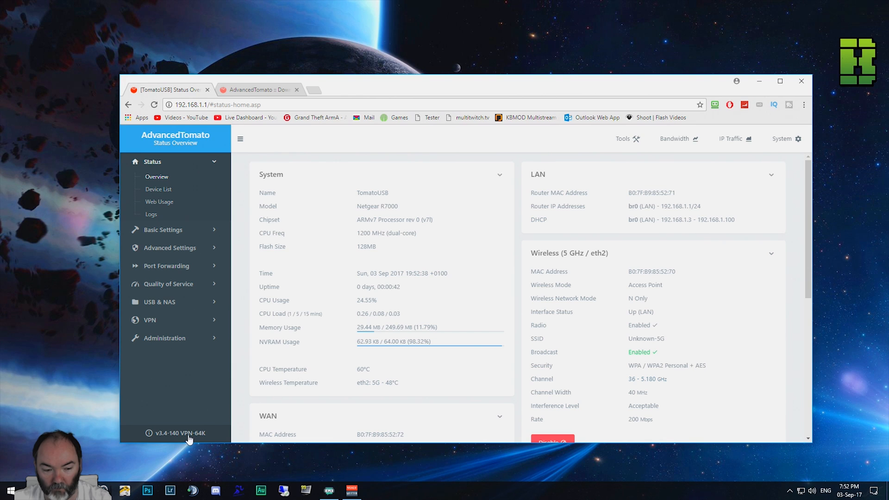
mouse_move(176, 441)
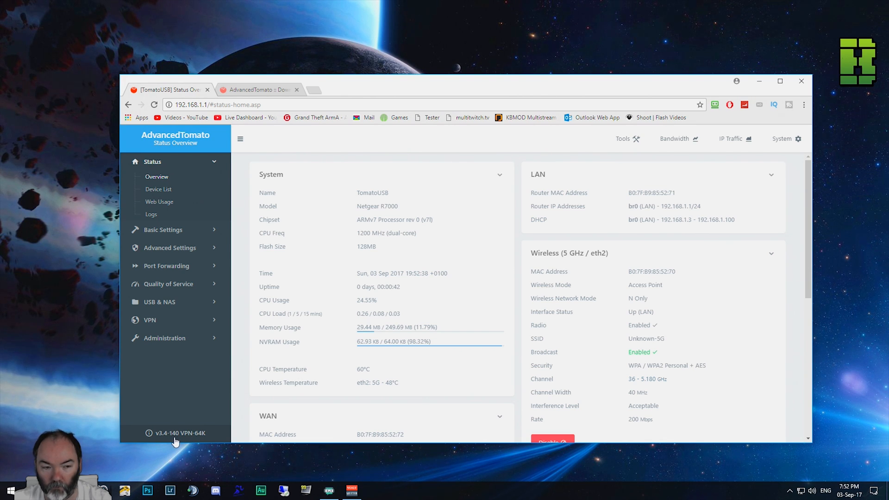
mouse_move(472, 285)
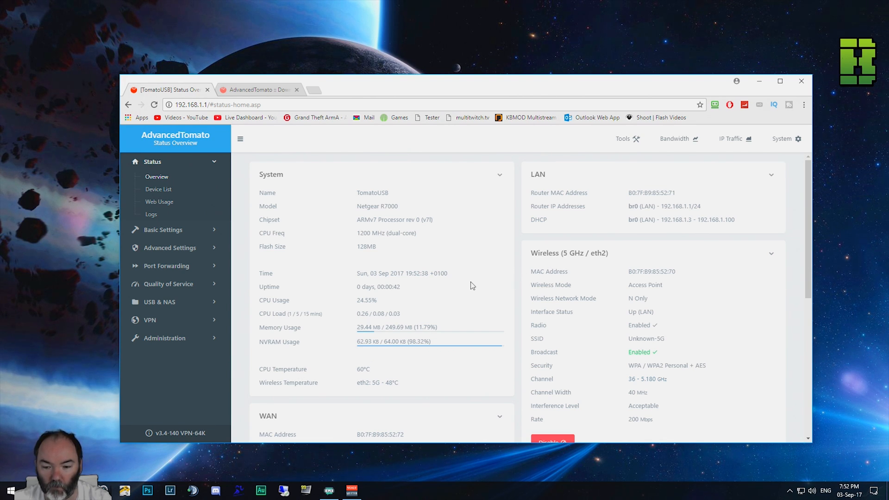